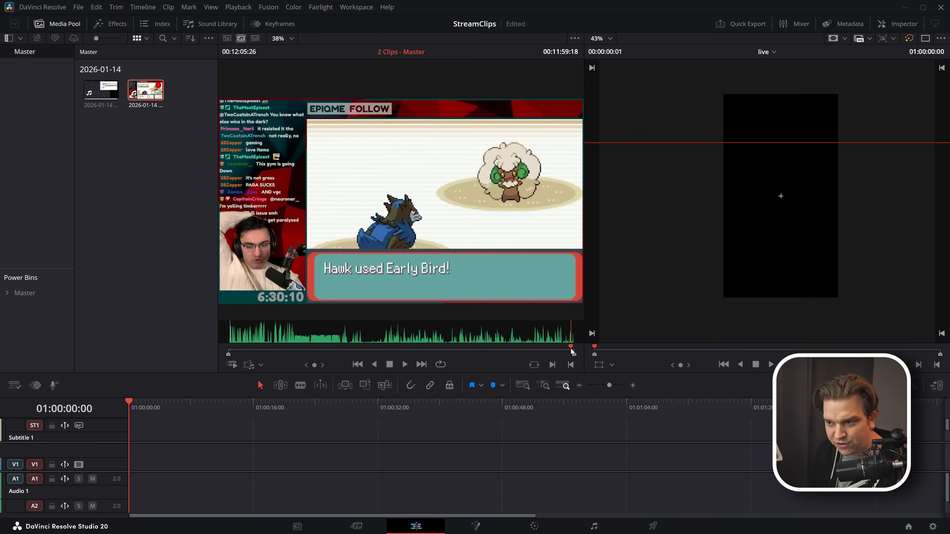
# Open the stream recording in the Source viewer to mark the clip range
pyautogui.click(405, 365)
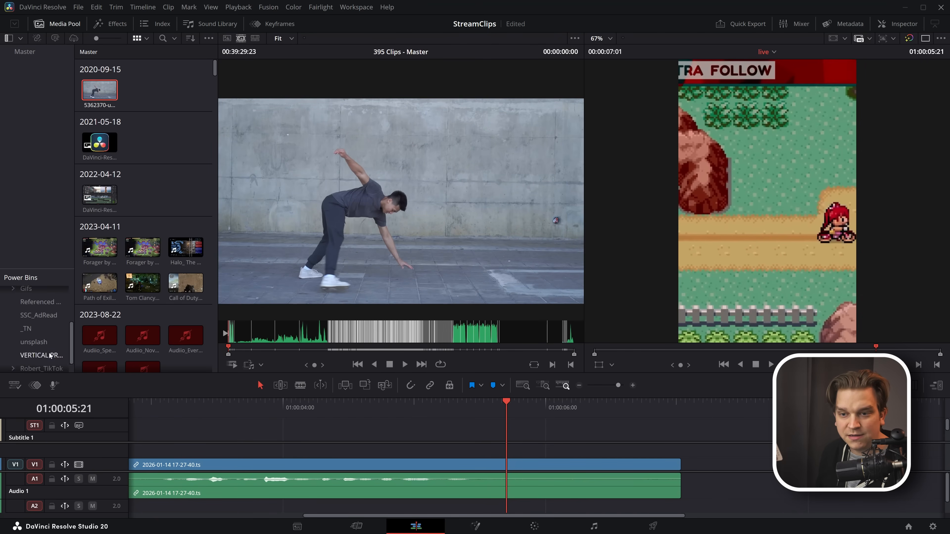
# Apply a saved vertical preset from VERTICAL PRESETS, facecam circle above gameplay
pyautogui.click(42, 355)
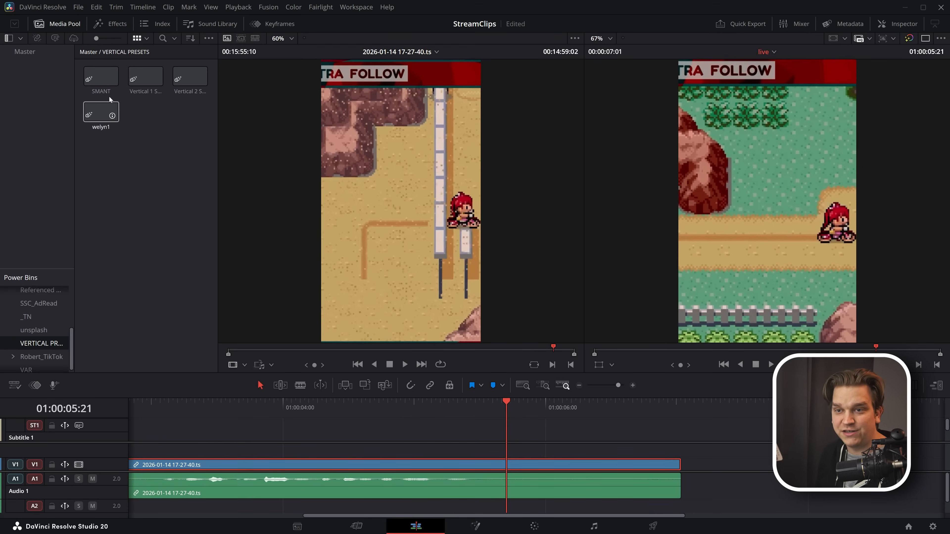
pyautogui.click(101, 77)
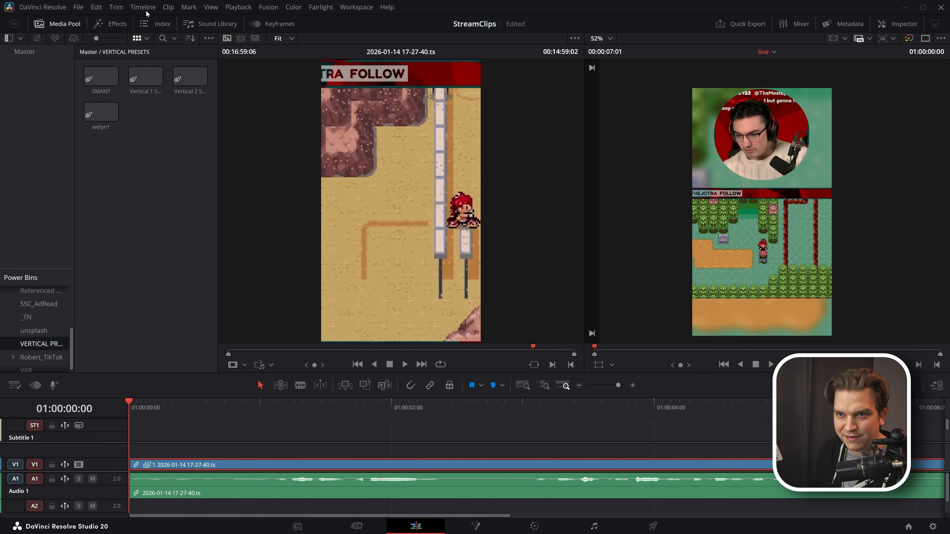
# Create subtitles from audio with Lines set to Double onto a subtitle track
pyautogui.click(143, 7)
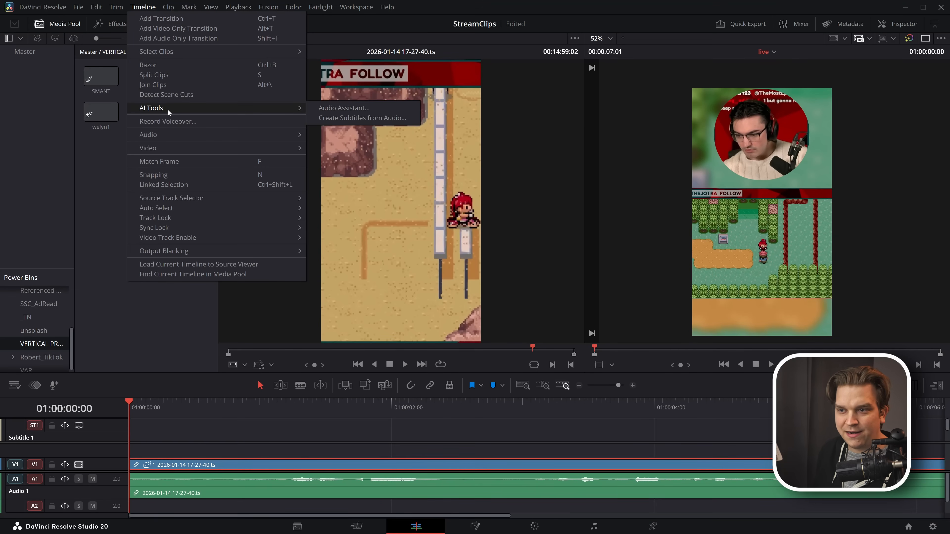
pyautogui.click(362, 118)
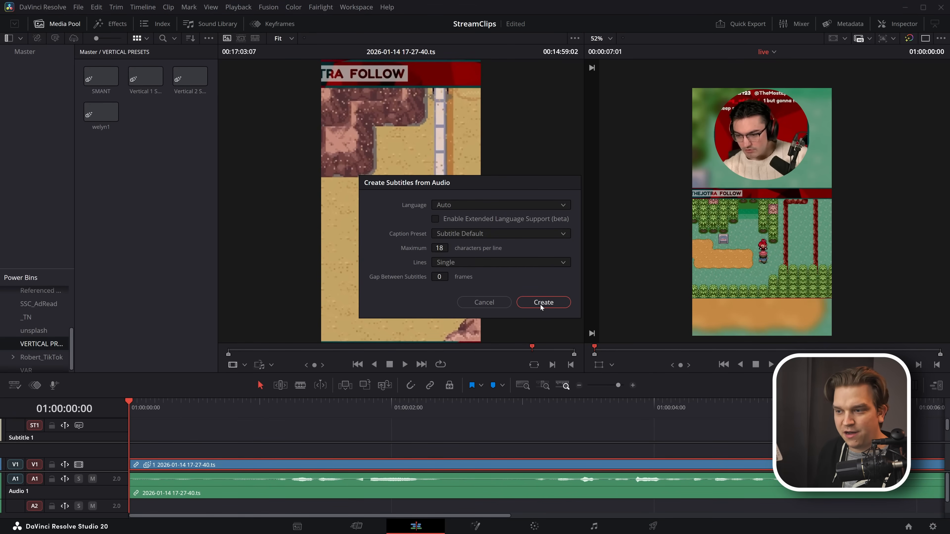
pyautogui.click(501, 262)
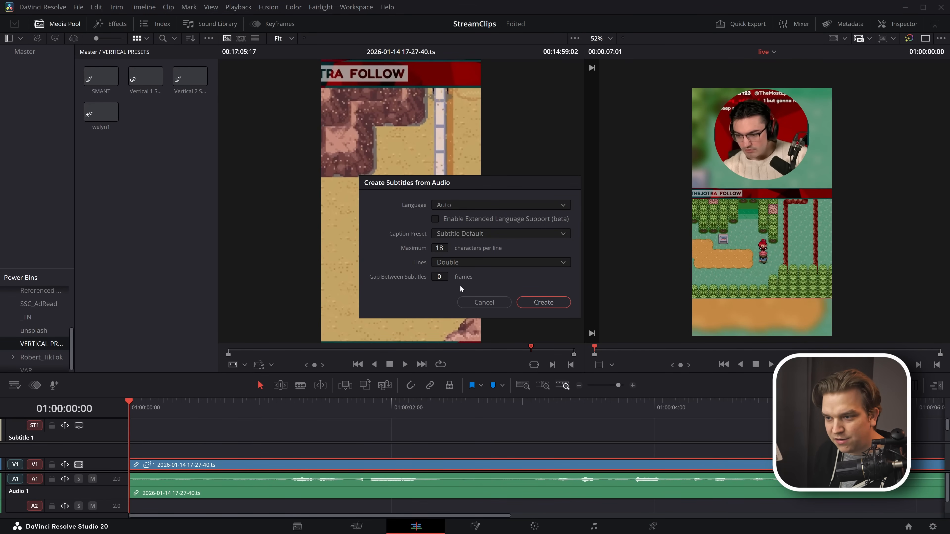
pyautogui.click(543, 302)
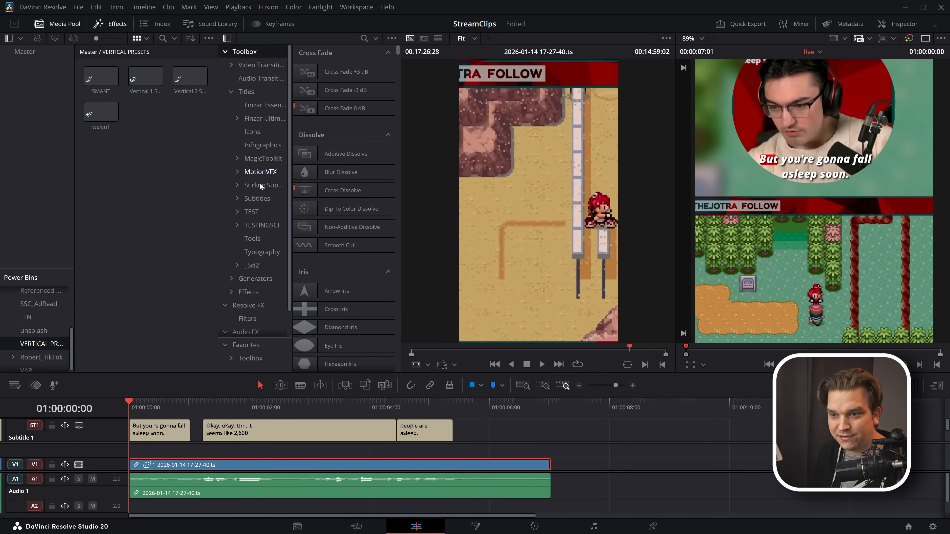
# Style the subtitle track with the animated Statement look and a larger text size
pyautogui.click(257, 198)
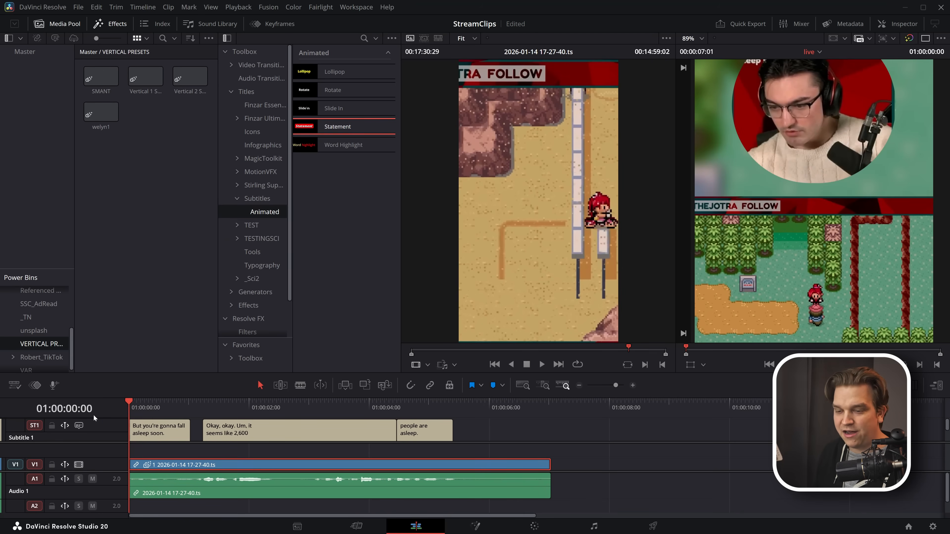
pyautogui.click(904, 24)
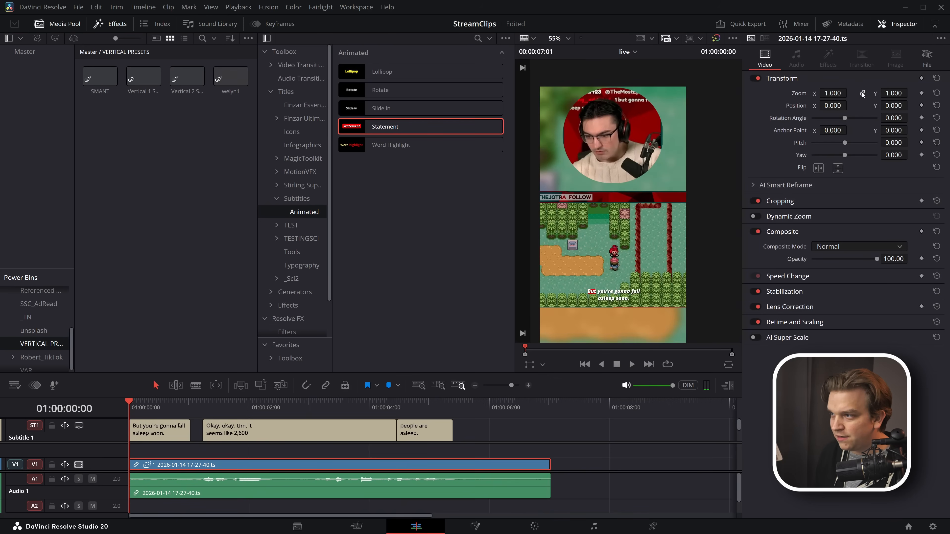
pyautogui.click(159, 430)
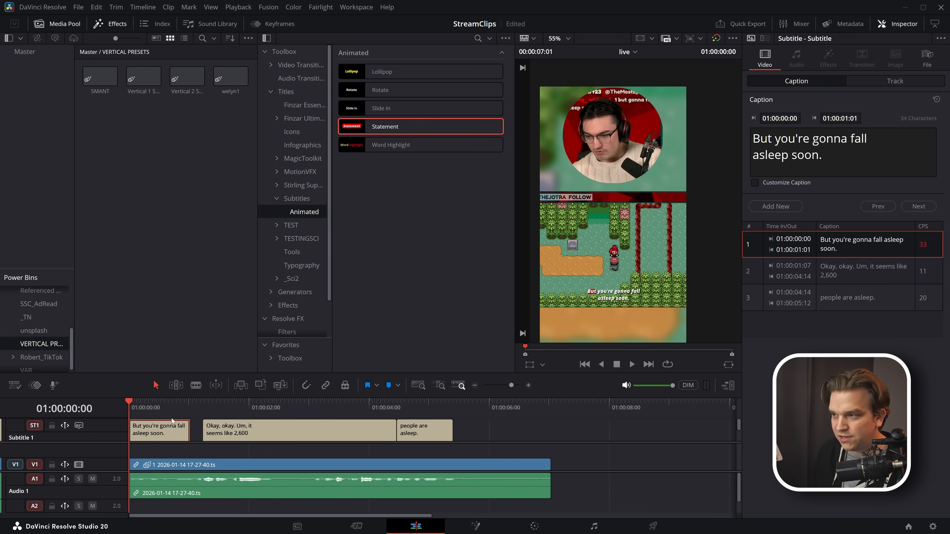
pyautogui.click(896, 81)
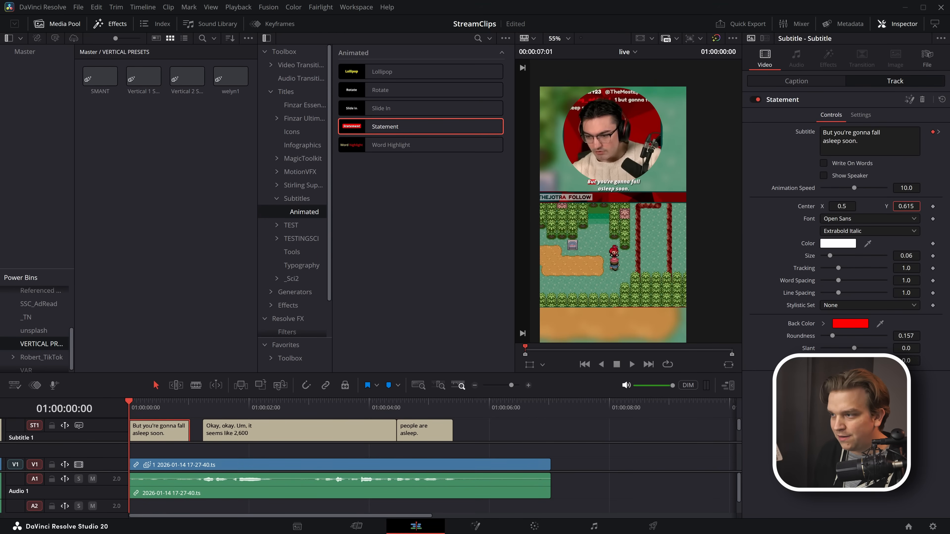
pyautogui.moveTo(821, 256); pyautogui.dragTo(837, 256)
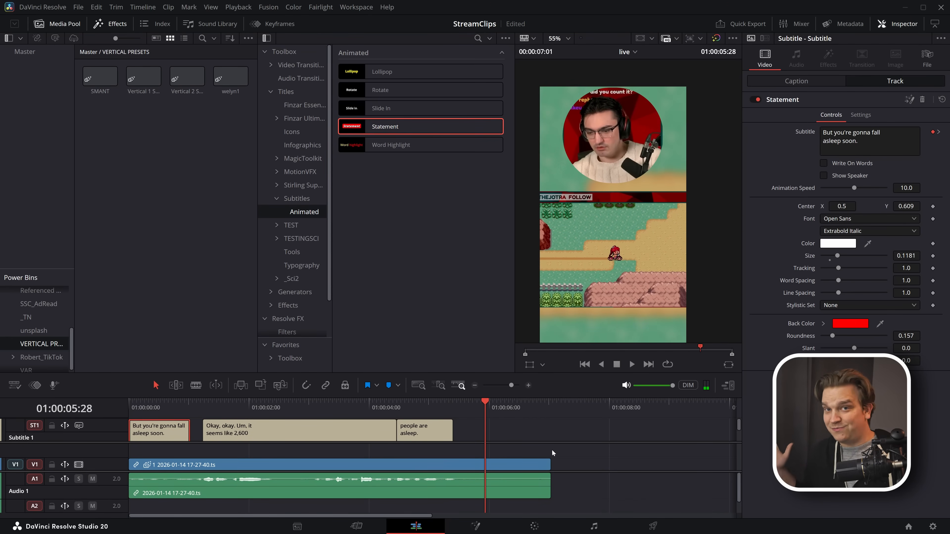
# Switch to the Deliver page for rendering the clip
pyautogui.click(653, 527)
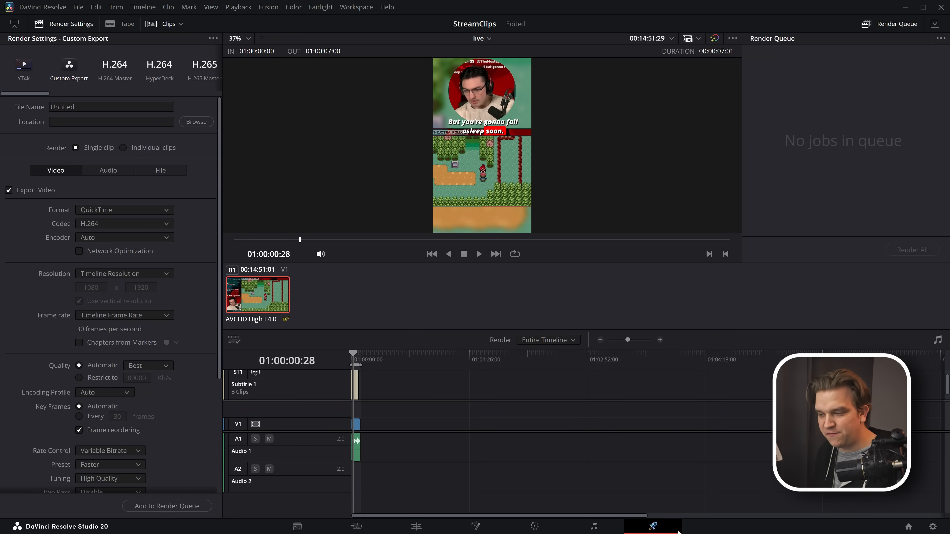